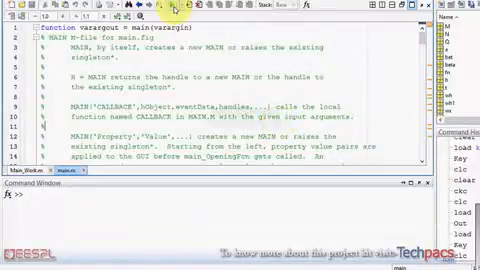
- Scroll the main.m editor while the image fusion GUI launches
{"action": "scroll", "scroll_direction": "down", "scroll_amount": 3}
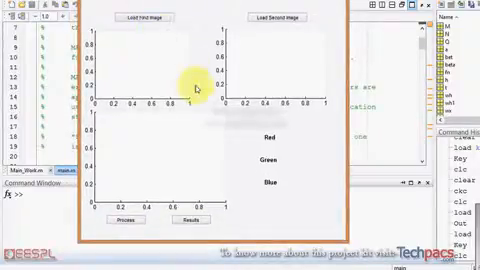
{"action": "mouse_move", "coordinate": [160, 148]}
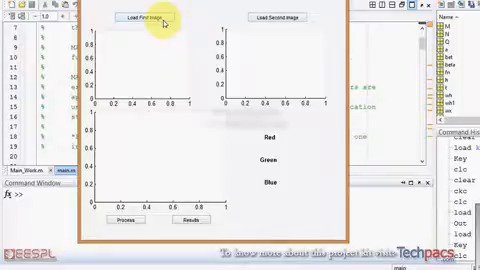
- Load airplane image a as the first input and display the HSI fusion results
{"action": "left_click", "coordinate": [150, 17]}
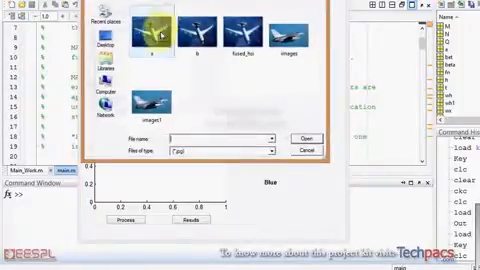
{"action": "left_click", "coordinate": [197, 32]}
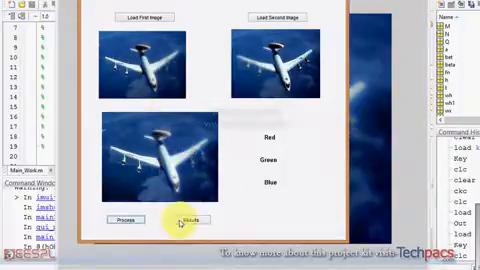
{"action": "left_click", "coordinate": [183, 218]}
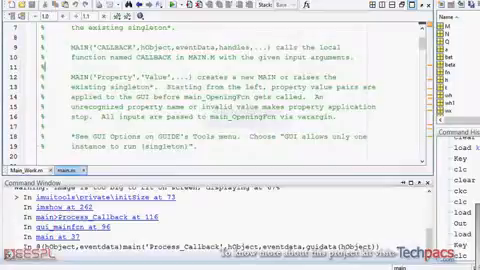
- Scroll through main.m down to the load_img2_Callback that reads and displays the .jpg
{"action": "scroll", "scroll_direction": "down", "scroll_amount": 3}
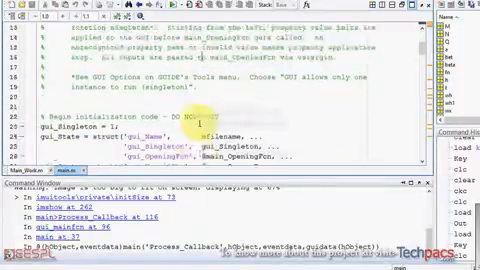
{"action": "scroll", "scroll_direction": "down", "scroll_amount": 3}
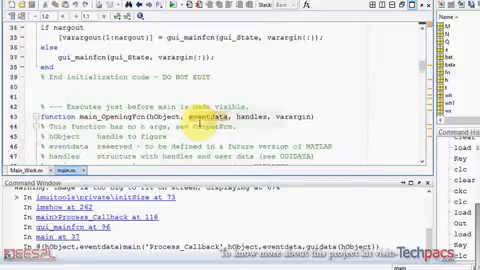
{"action": "scroll", "scroll_direction": "down", "scroll_amount": 3}
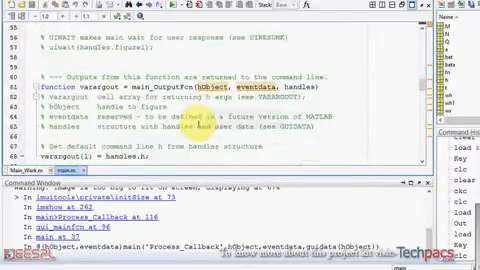
{"action": "scroll", "scroll_direction": "down", "scroll_amount": 3}
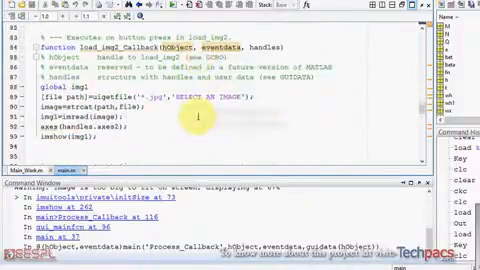
{"action": "scroll", "scroll_direction": "down", "scroll_amount": 3}
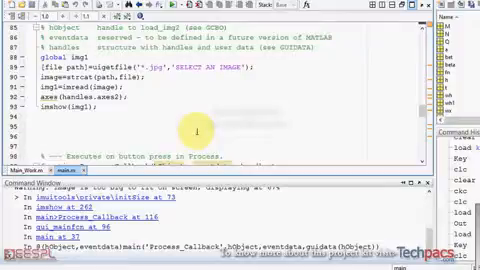